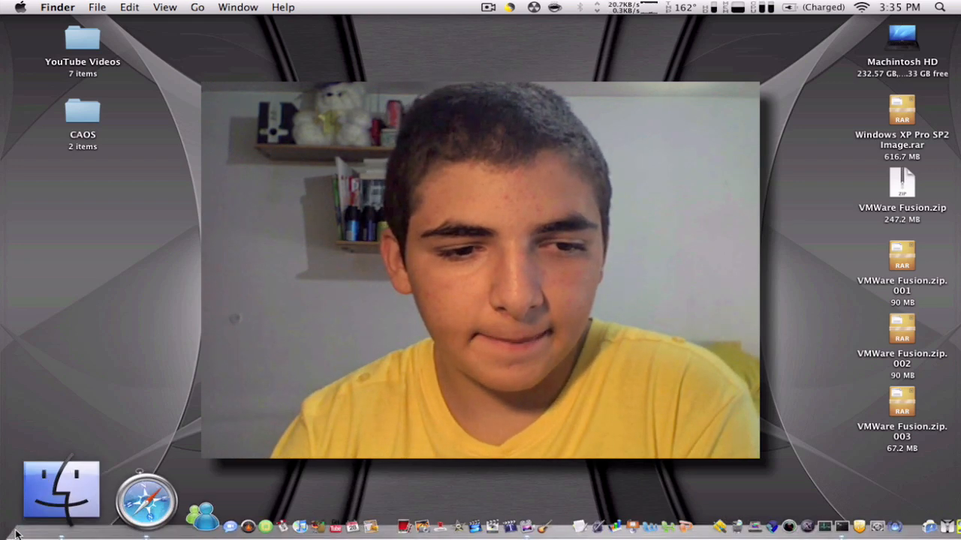
# Launch The Unarchiver from Finder's Applications folder, then close the Finder window.
pyautogui.click(61, 488)
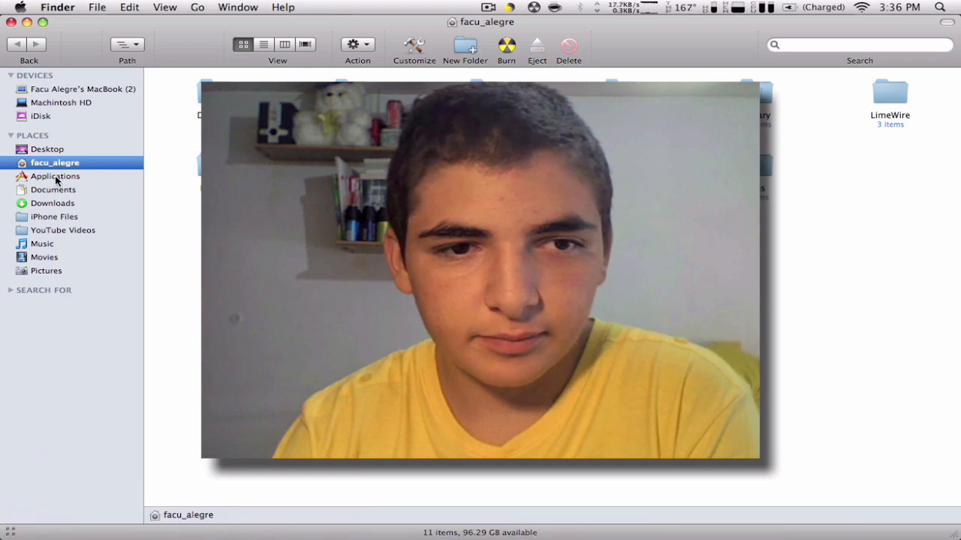
pyautogui.click(56, 175)
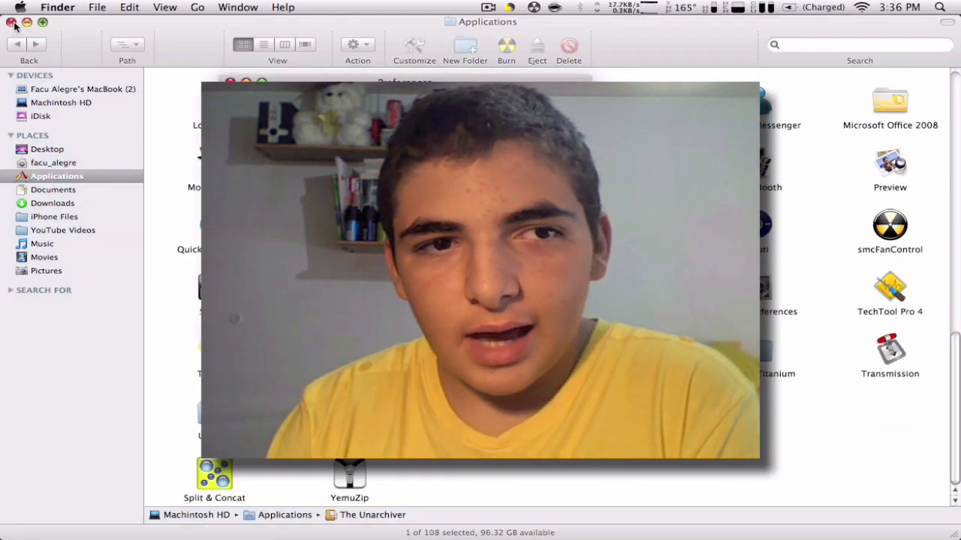
pyautogui.click(15, 22)
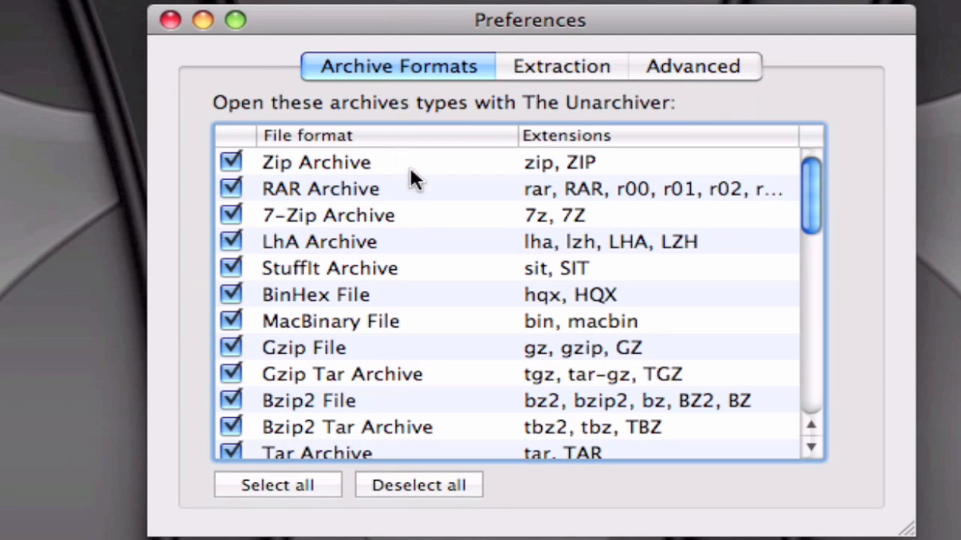
pyautogui.moveTo(445, 243)
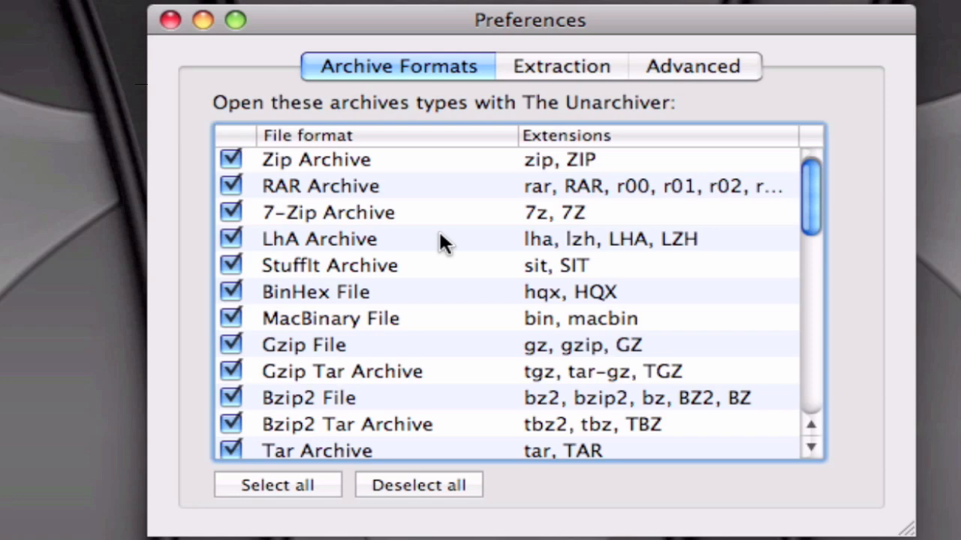
# Browse the archive formats list, check Advanced encoding settings, and close Preferences.
pyautogui.scroll(-3)
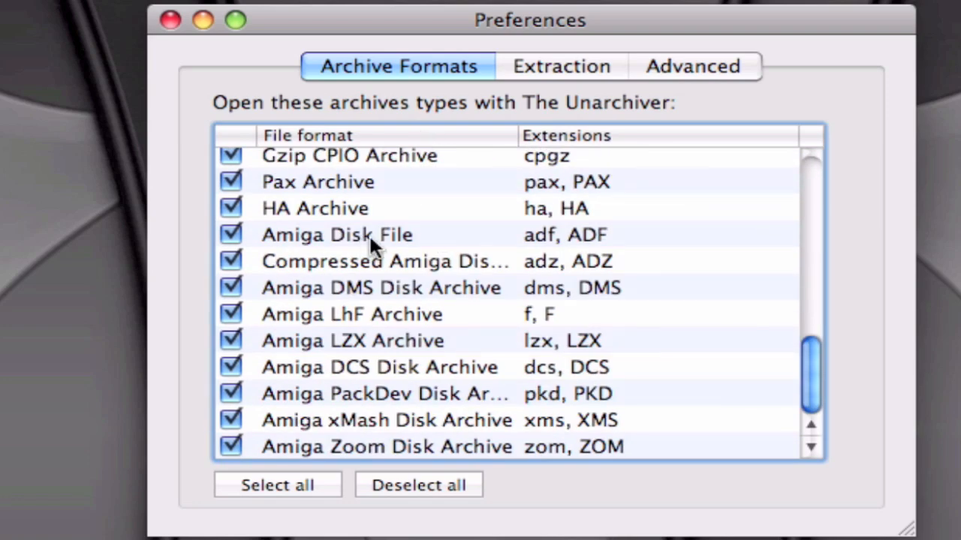
pyautogui.moveTo(266, 514)
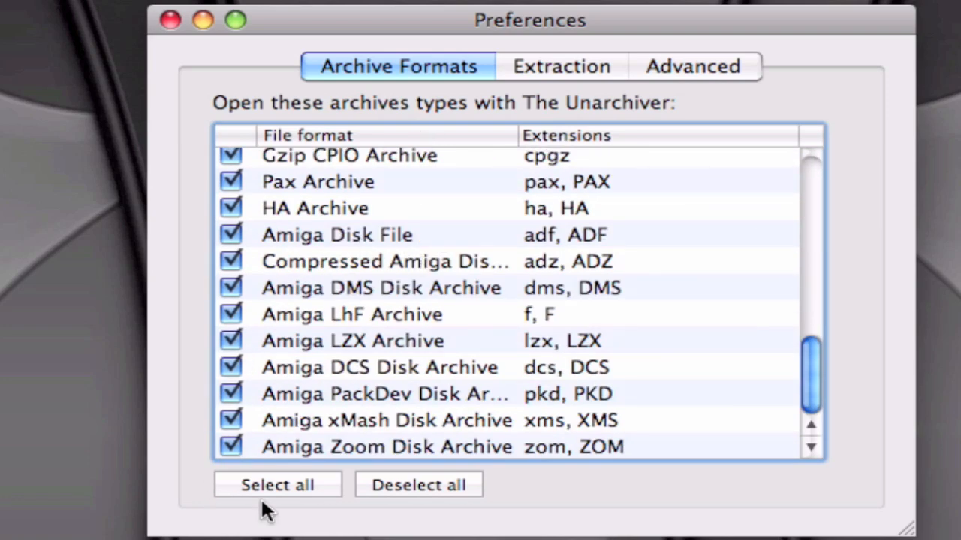
pyautogui.scroll(3)
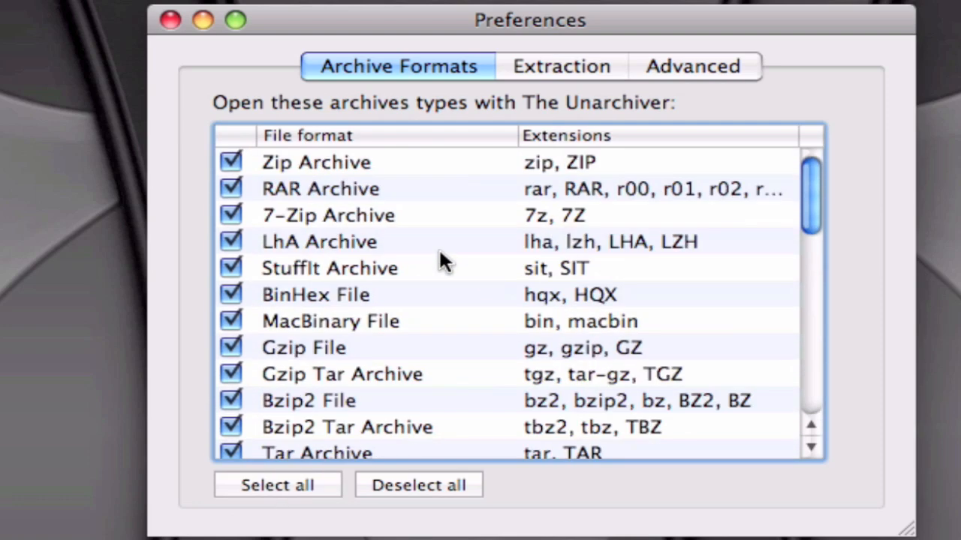
pyautogui.moveTo(559, 68)
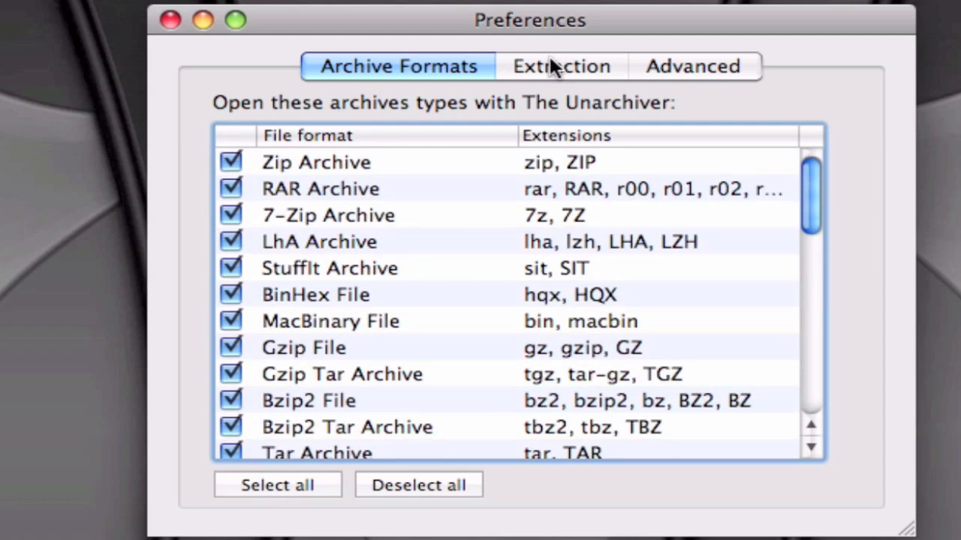
pyautogui.click(691, 66)
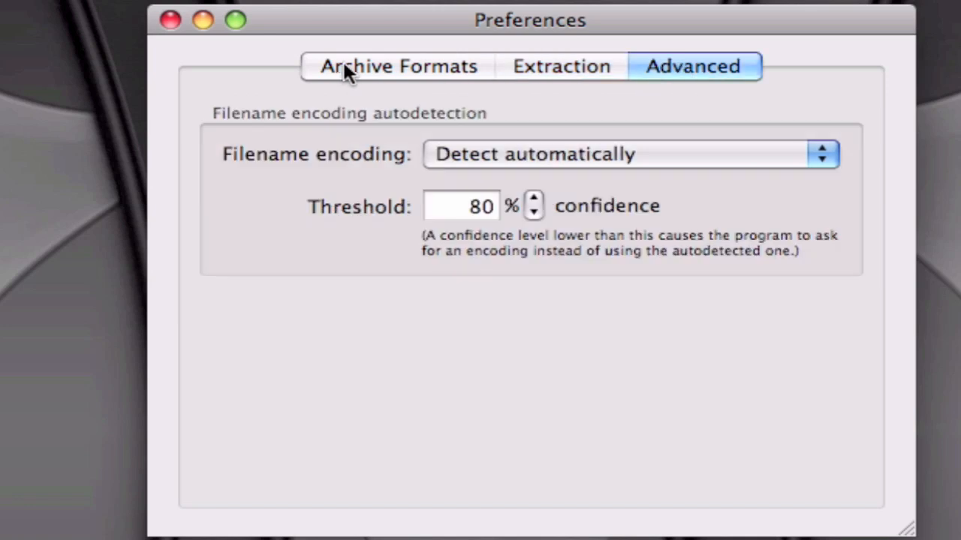
pyautogui.moveTo(544, 143)
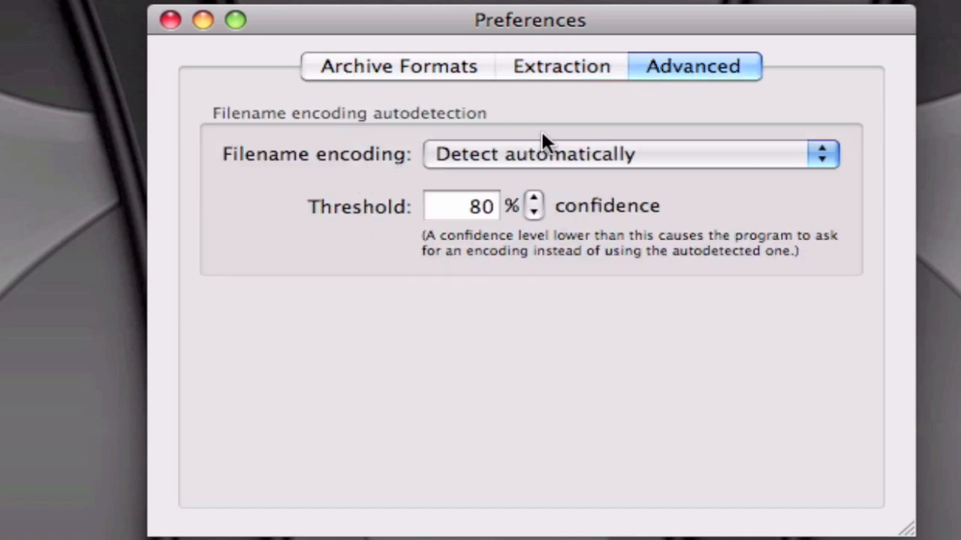
pyautogui.moveTo(500, 228)
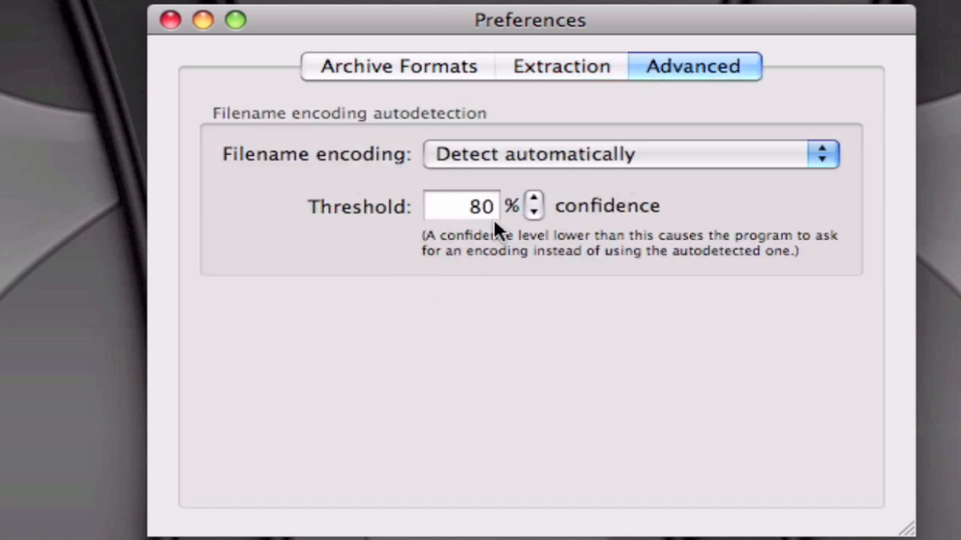
pyautogui.click(396, 67)
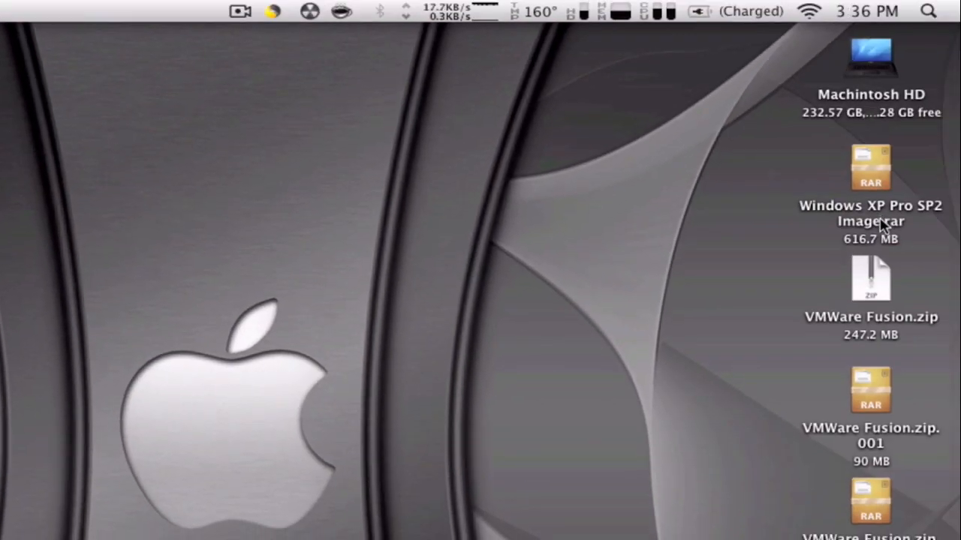
# Select Windows XP Pro SP2 Image.rar (616.7 MB) on the desktop.
pyautogui.click(870, 167)
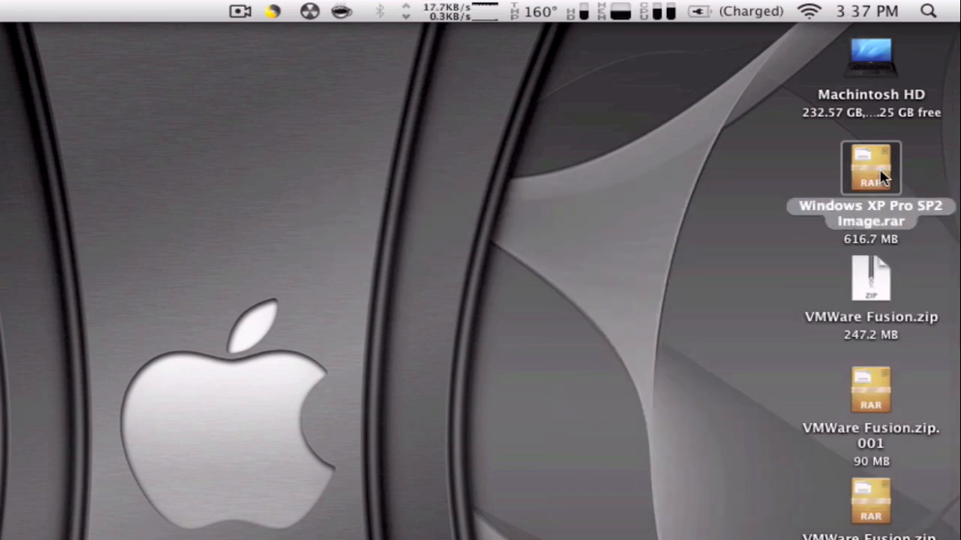
# Open Windows XP Pro SP2 Image.rar to start extracting image.img.
pyautogui.doubleClick(870, 169)
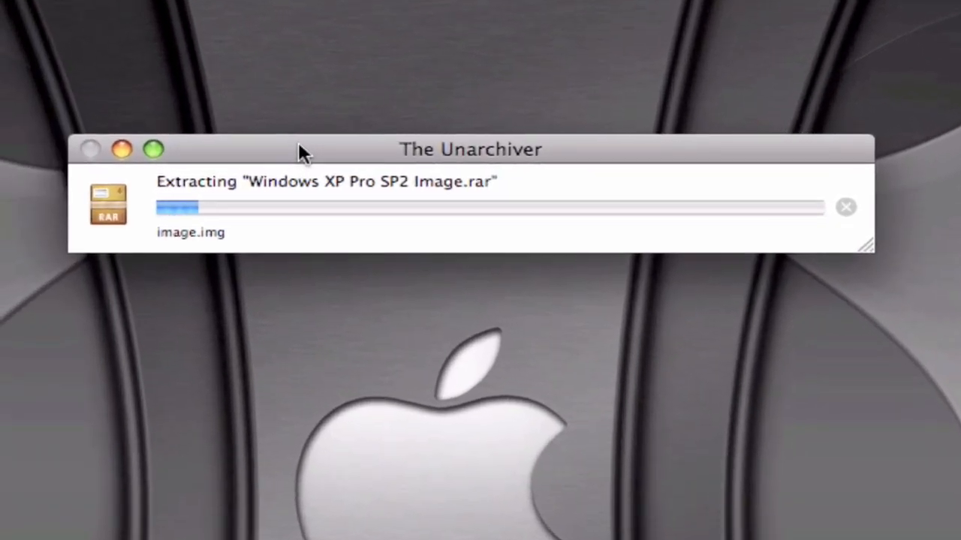
pyautogui.moveTo(176, 241)
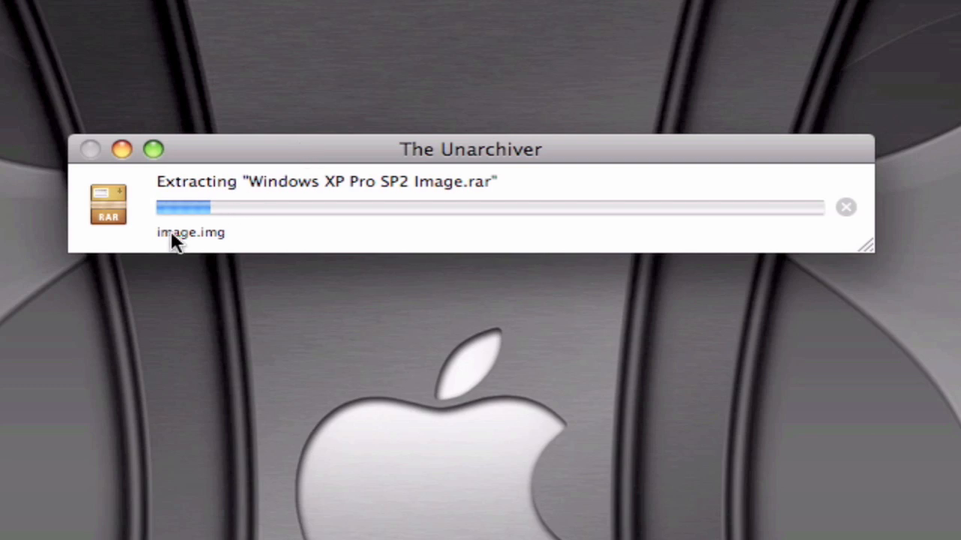
pyautogui.moveTo(261, 256)
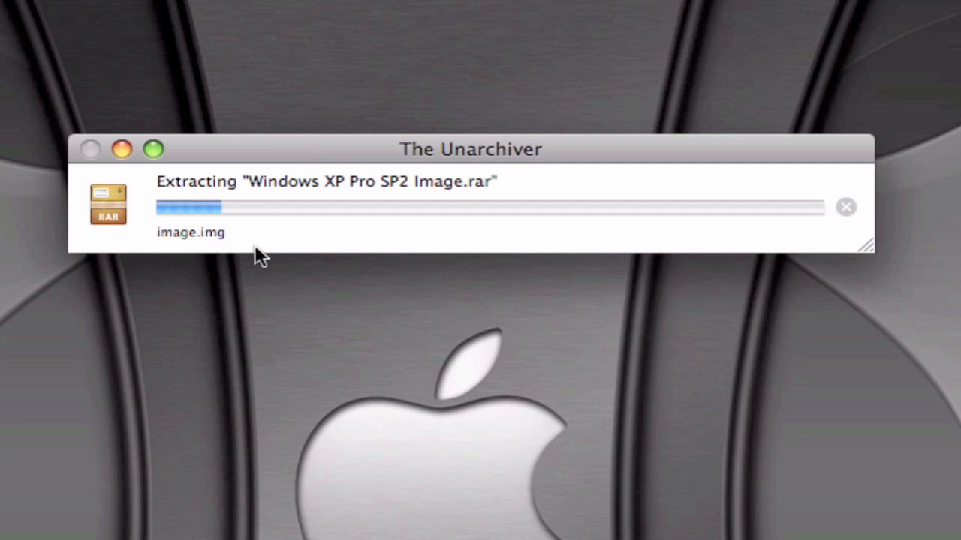
pyautogui.moveTo(418, 461)
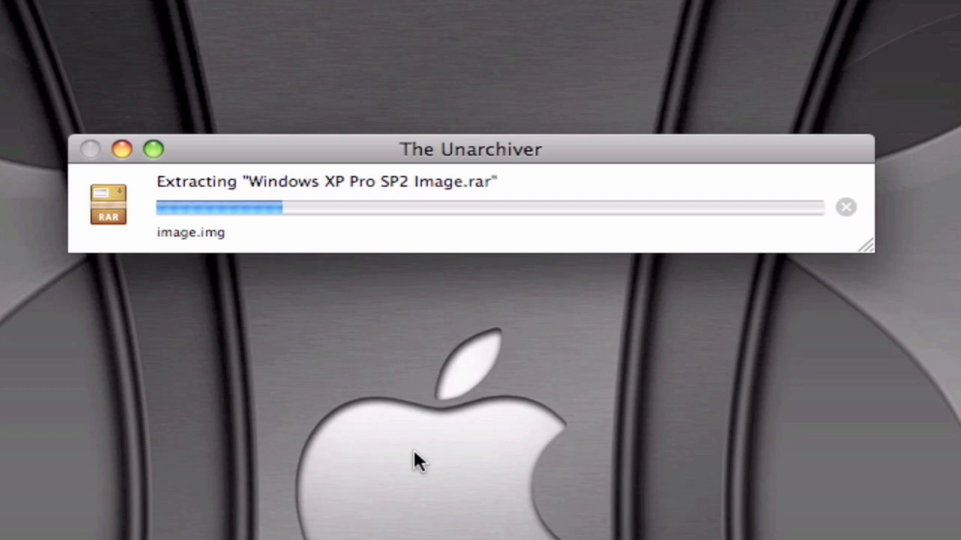
pyautogui.moveTo(291, 327)
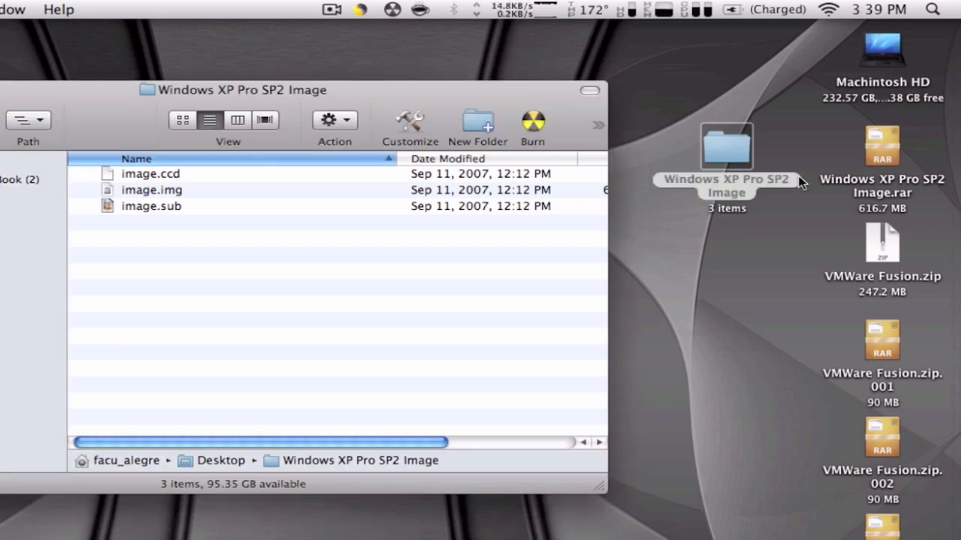
pyautogui.moveTo(810, 184)
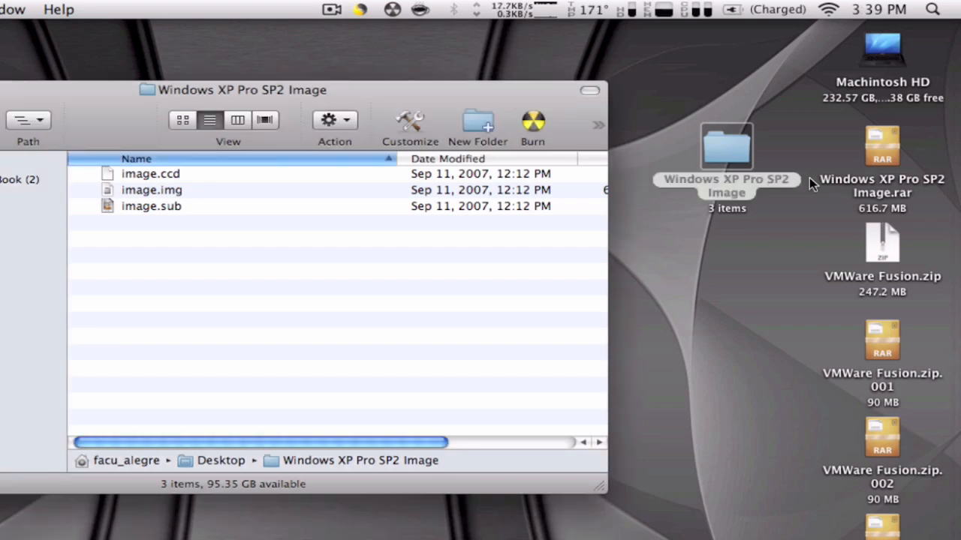
# Inspect the extracted image.ccd, .img and .sub files beside the RAR archive.
pyautogui.click(882, 146)
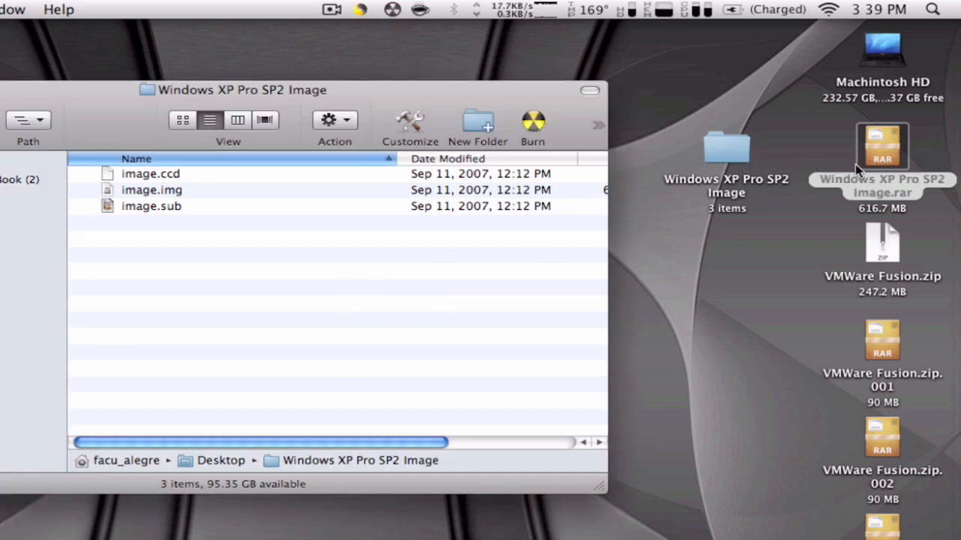
pyautogui.click(150, 174)
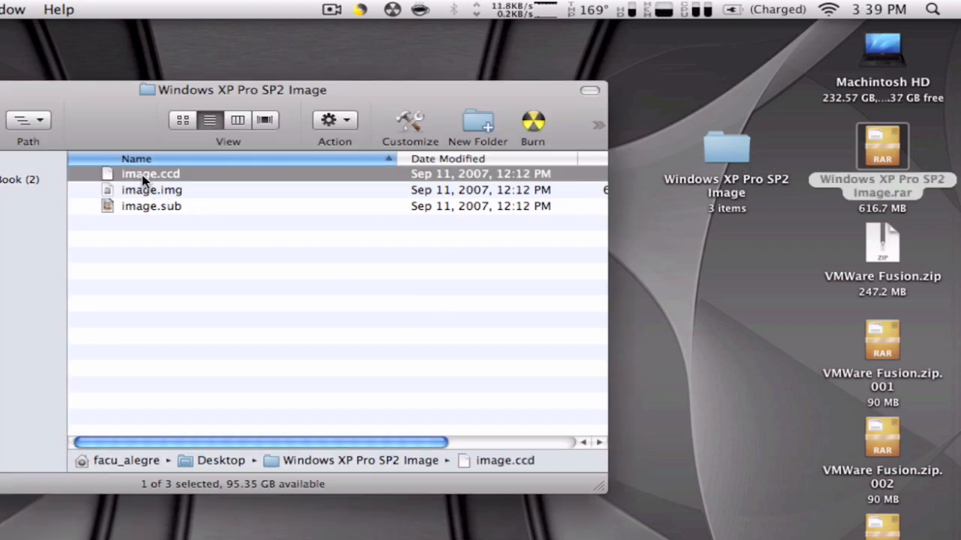
pyautogui.click(151, 206)
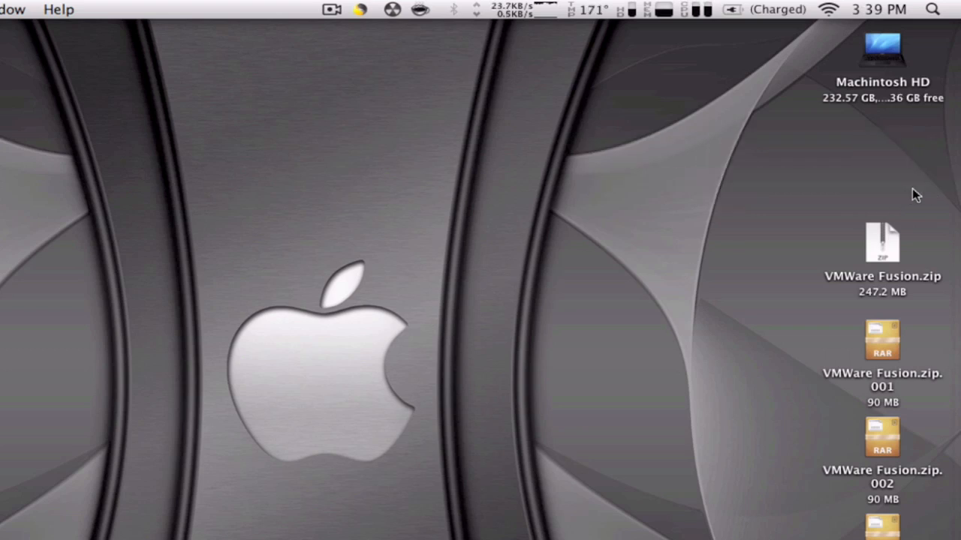
pyautogui.moveTo(885, 251)
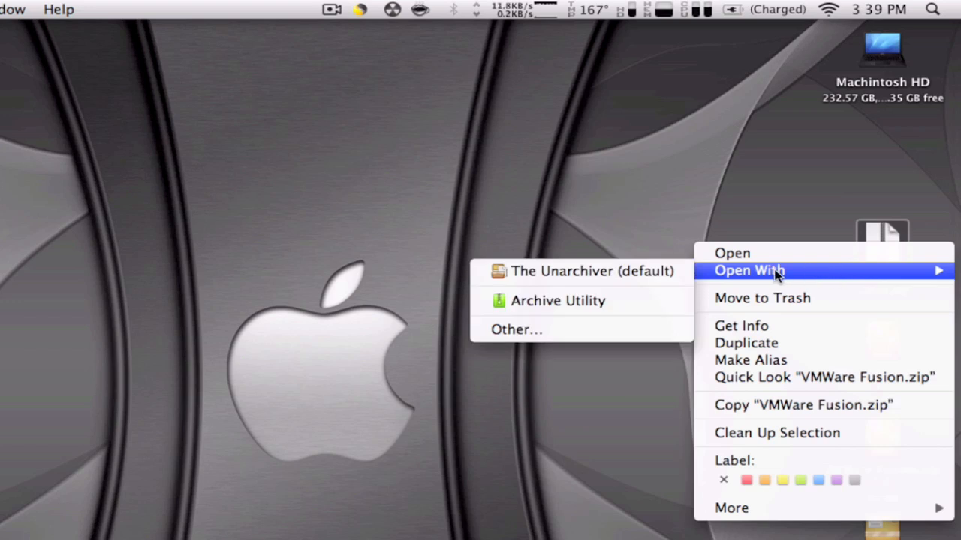
pyautogui.moveTo(568, 292)
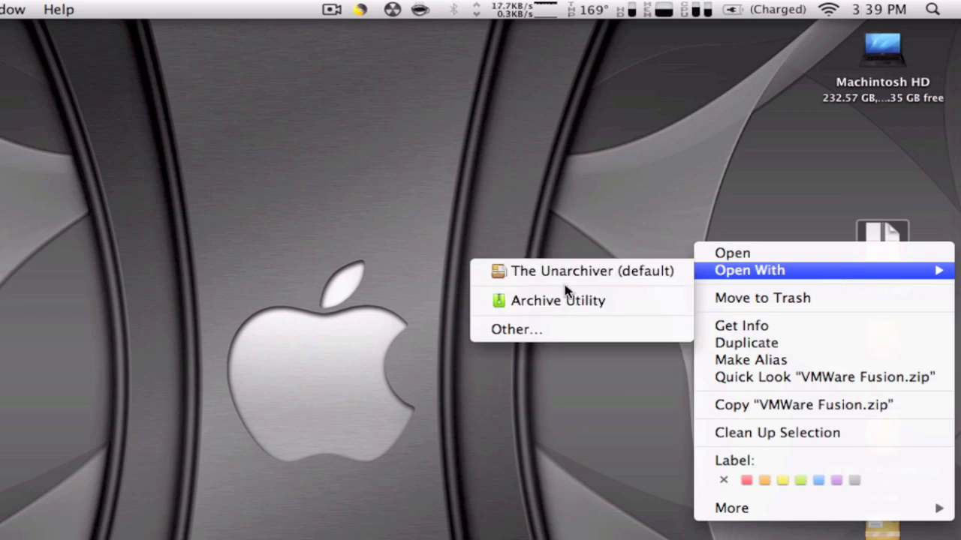
pyautogui.moveTo(570, 271)
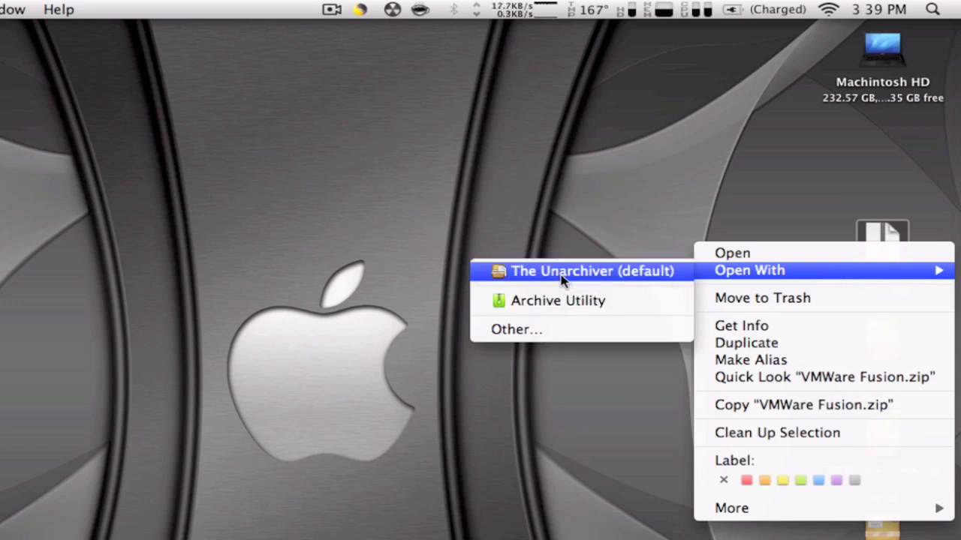
# Open VMWare Fusion.zip with The Unarchiver to extract VMWare Fusion.dmg.
pyautogui.click(592, 271)
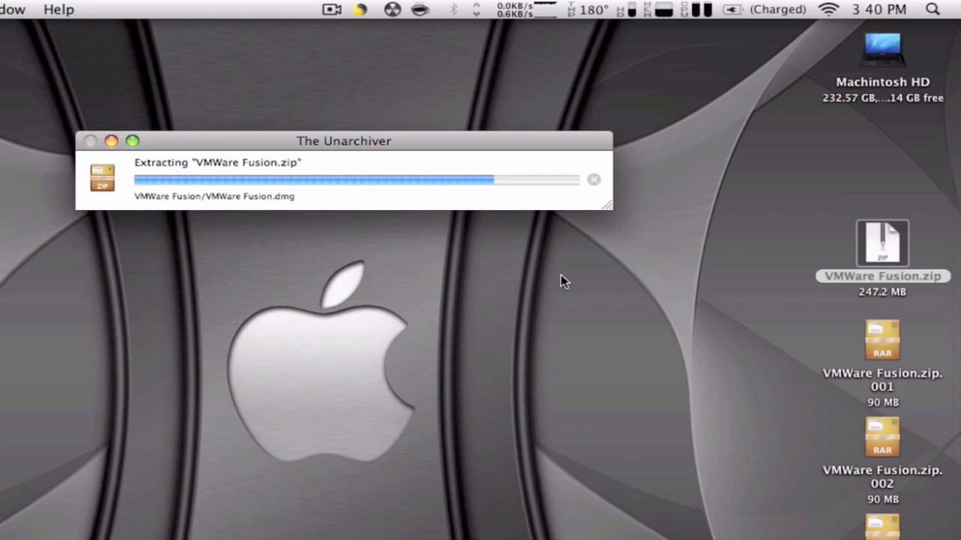
pyautogui.moveTo(601, 251)
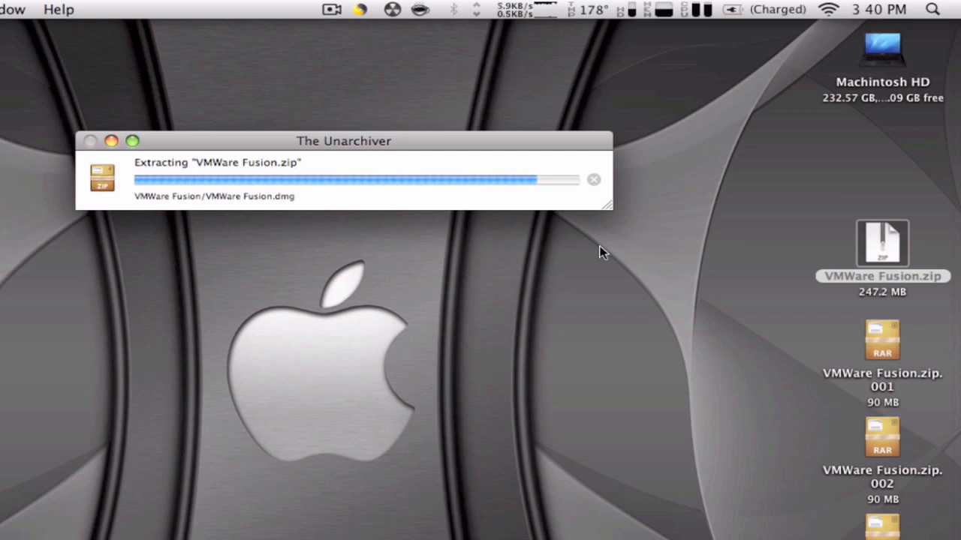
pyautogui.moveTo(467, 317)
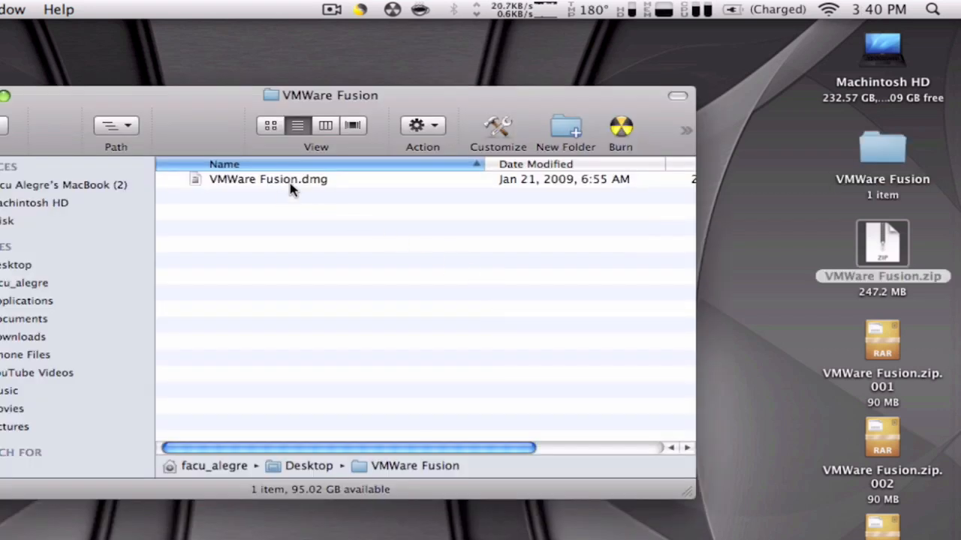
# Select VMWare Fusion.dmg inside the extracted VMWare Fusion folder.
pyautogui.click(268, 179)
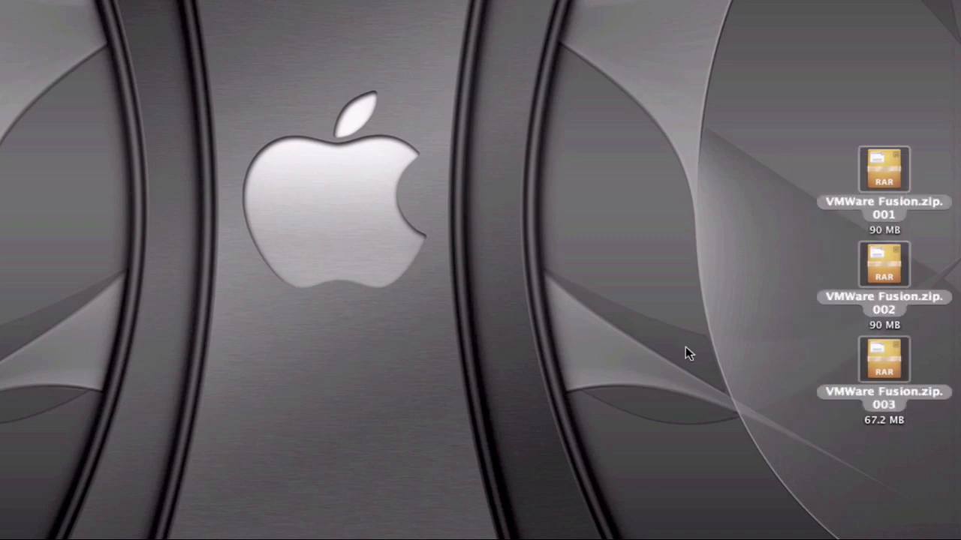
# Open VMWare Fusion.zip.002 to extract the split archive from parts .001–.003.
pyautogui.rightClick(883, 168)
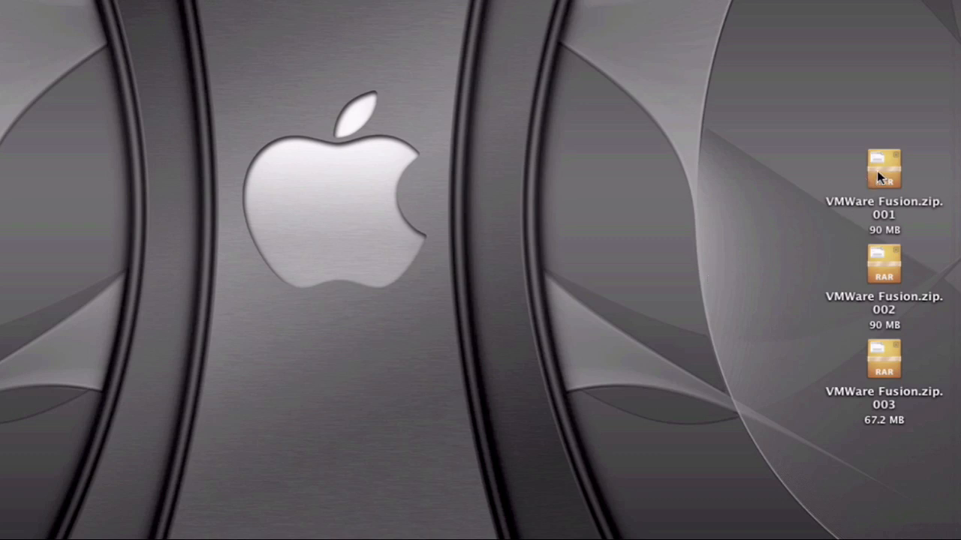
pyautogui.moveTo(874, 371)
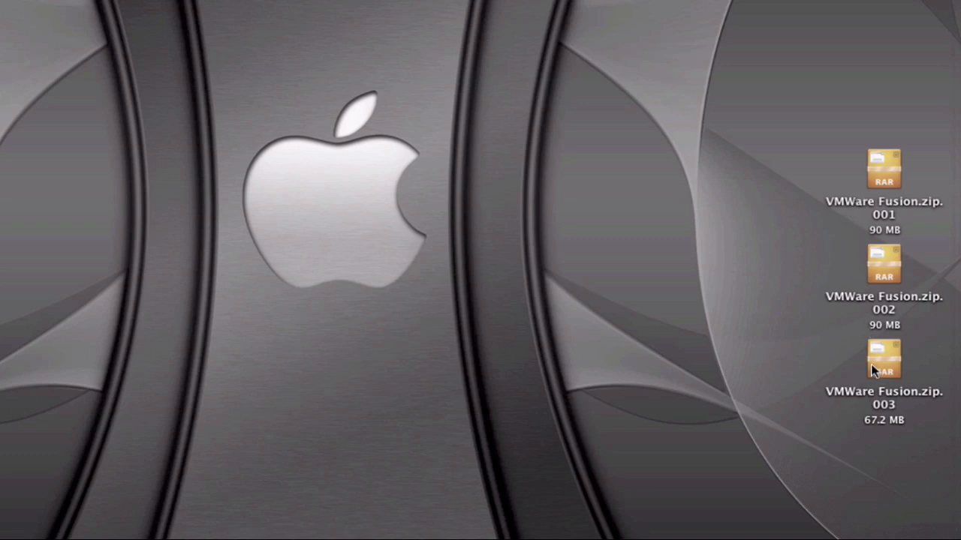
pyautogui.click(883, 265)
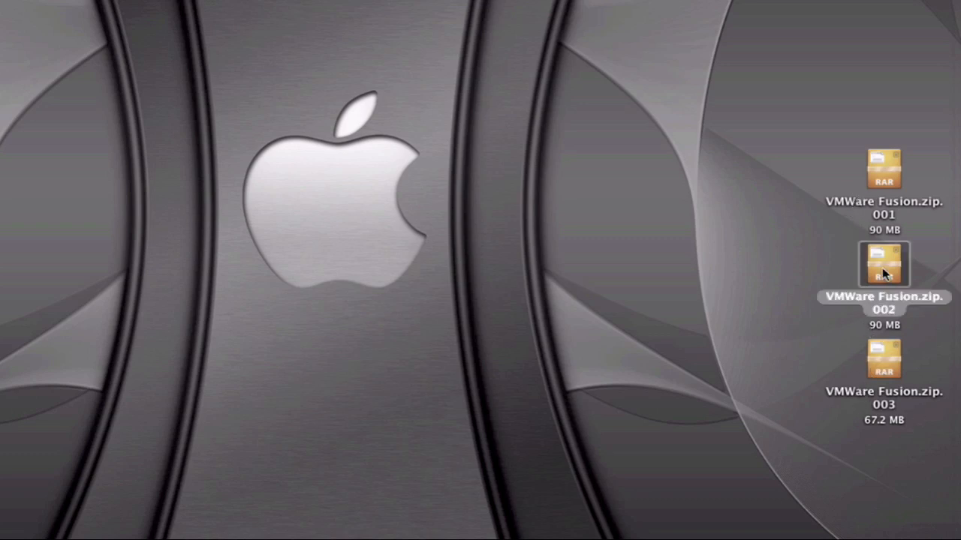
pyautogui.doubleClick(883, 264)
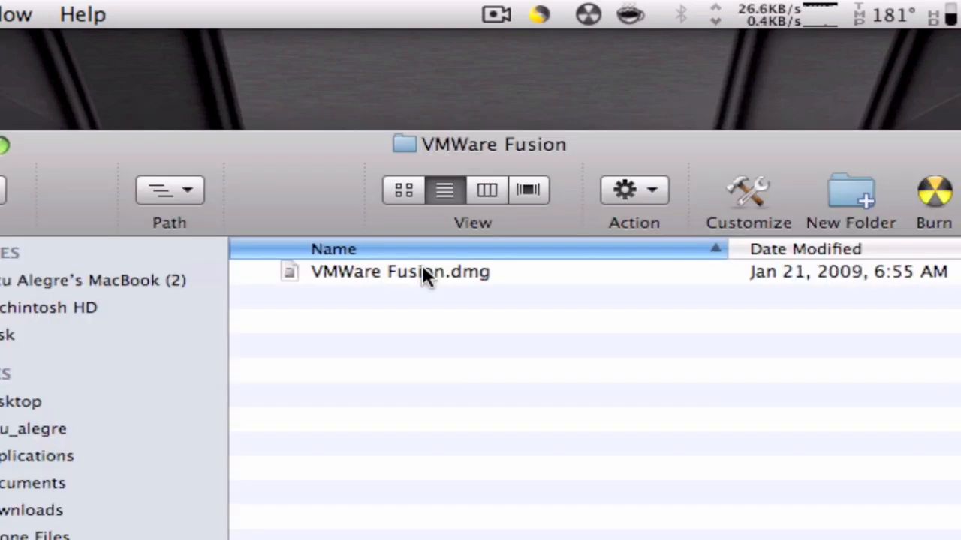
pyautogui.moveTo(476, 279)
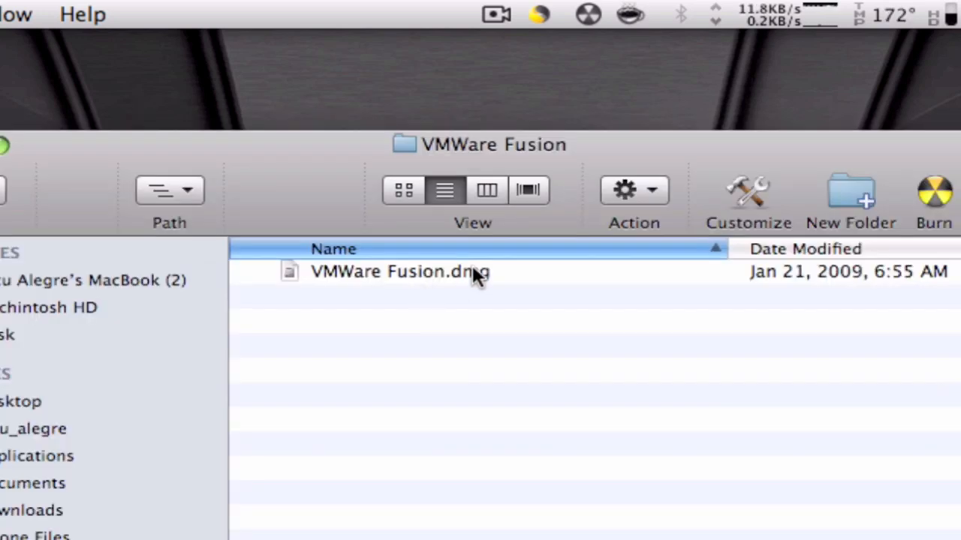
pyautogui.moveTo(547, 413)
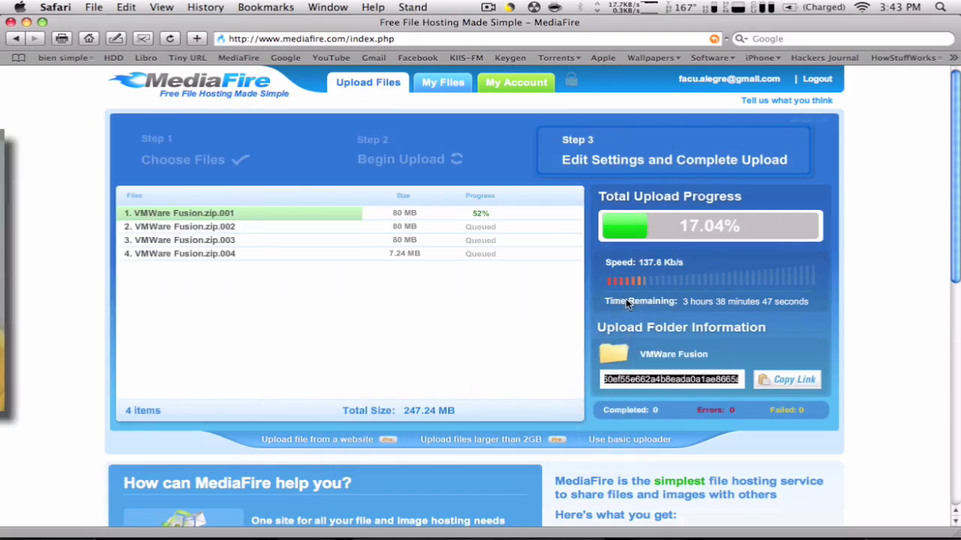
pyautogui.moveTo(390, 248)
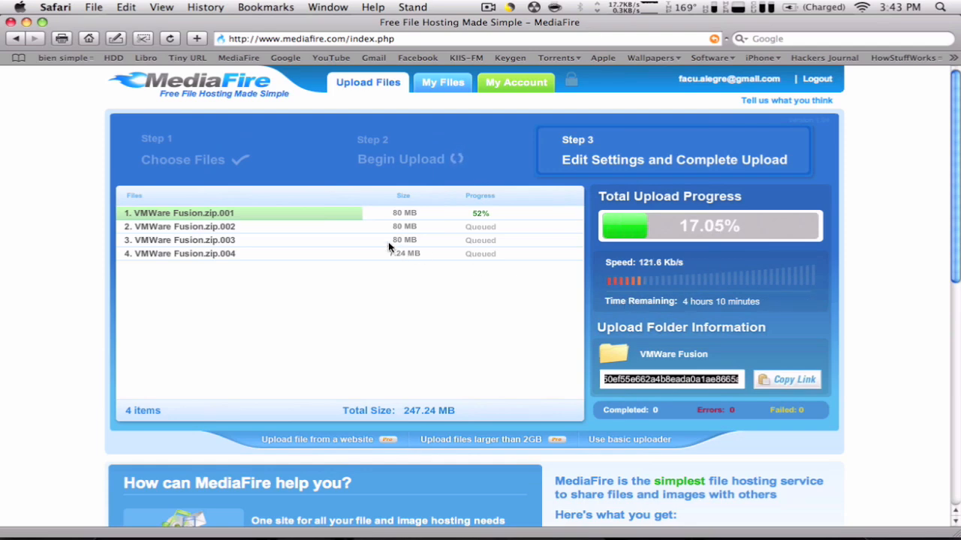